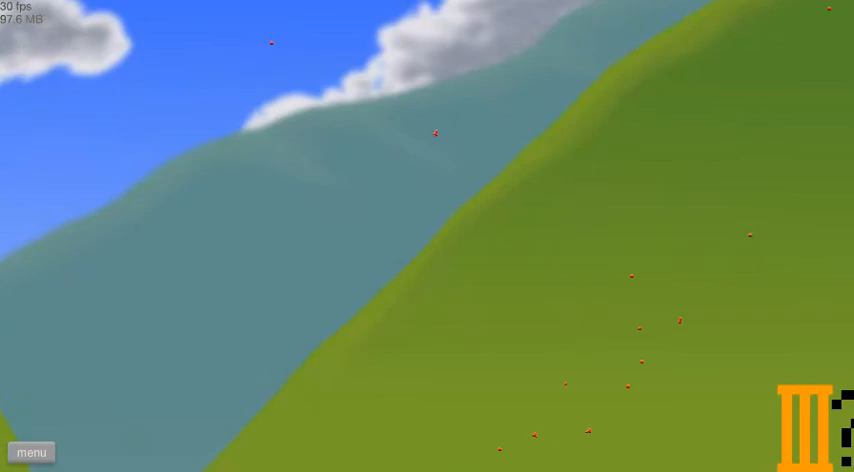
Exit the hillside level and expand the Balcony Terror row in the levels list
{"action": "left_click", "coordinate": [31, 452]}
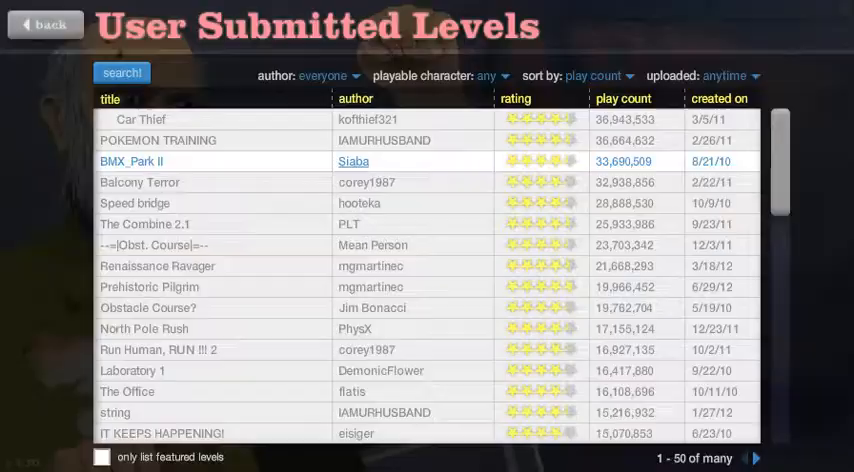
{"action": "left_click", "coordinate": [139, 182]}
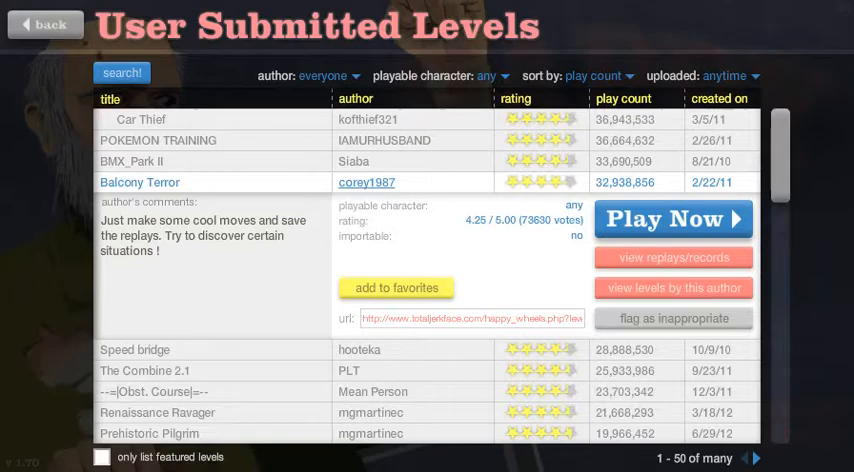
Start Balcony Terror with Play Now and play through the city street level
{"action": "left_click", "coordinate": [672, 219]}
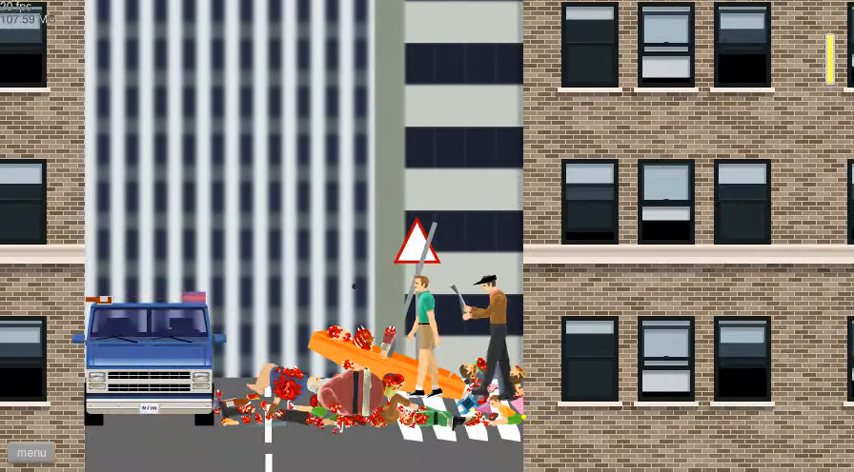
Leave the street level, play Speed bridge from its expanded row, then quit to the list
{"action": "left_click", "coordinate": [32, 453]}
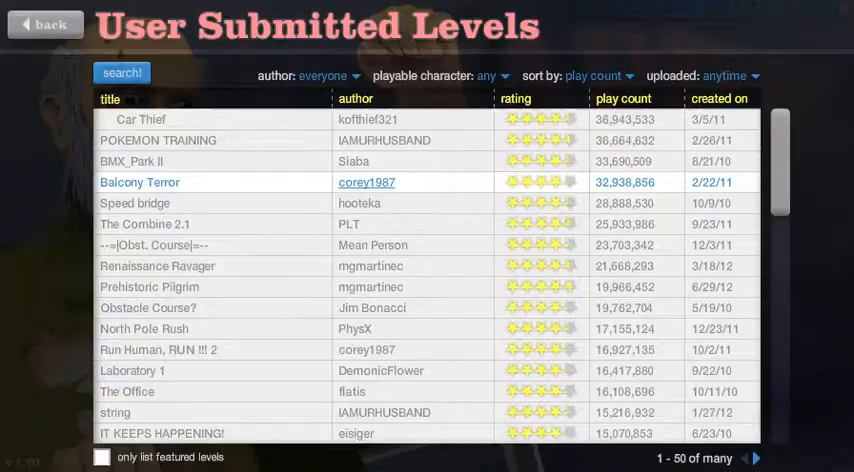
{"action": "left_click", "coordinate": [139, 182]}
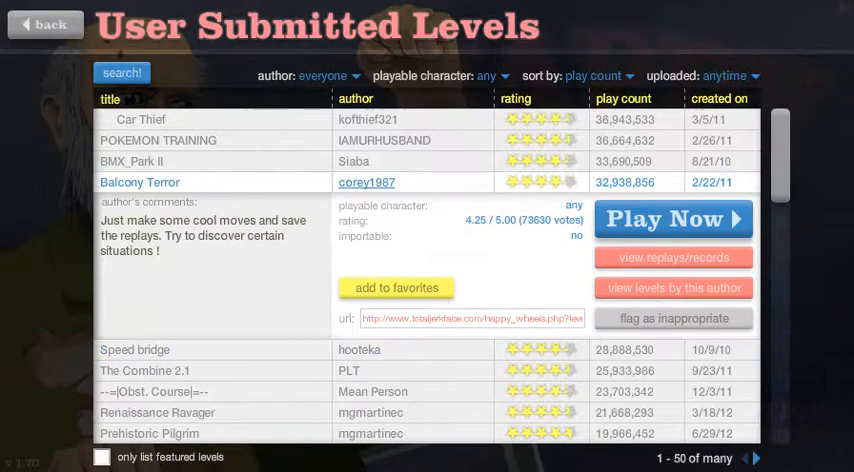
{"action": "left_click", "coordinate": [135, 349]}
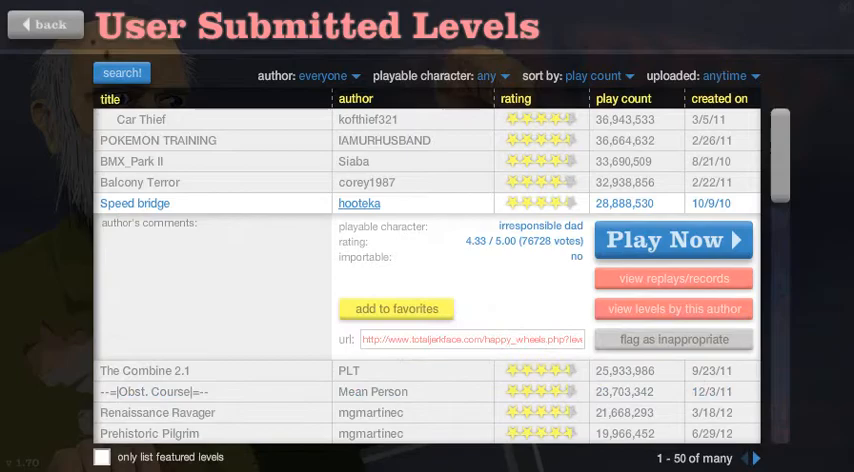
{"action": "left_click", "coordinate": [672, 240]}
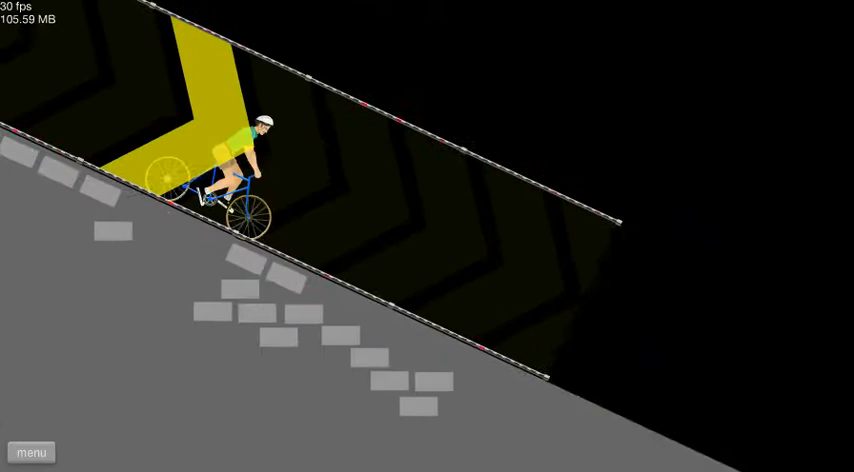
{"action": "left_click", "coordinate": [31, 452]}
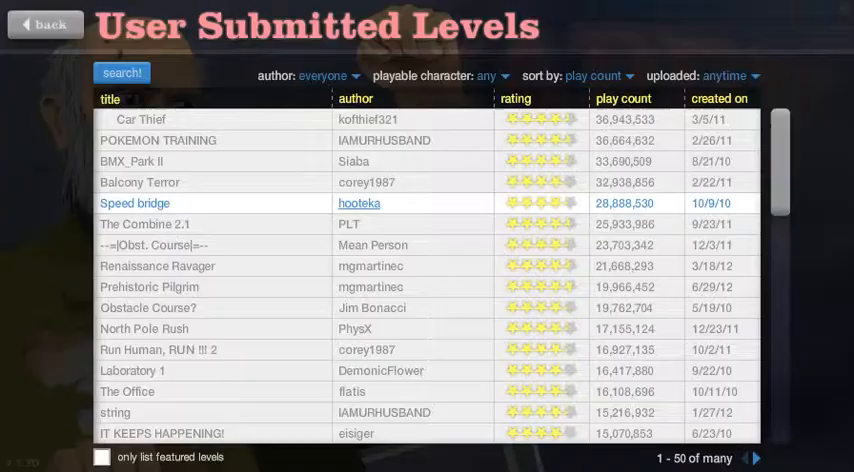
Expand the Speed bridge row again and start playing it
{"action": "left_click", "coordinate": [135, 203]}
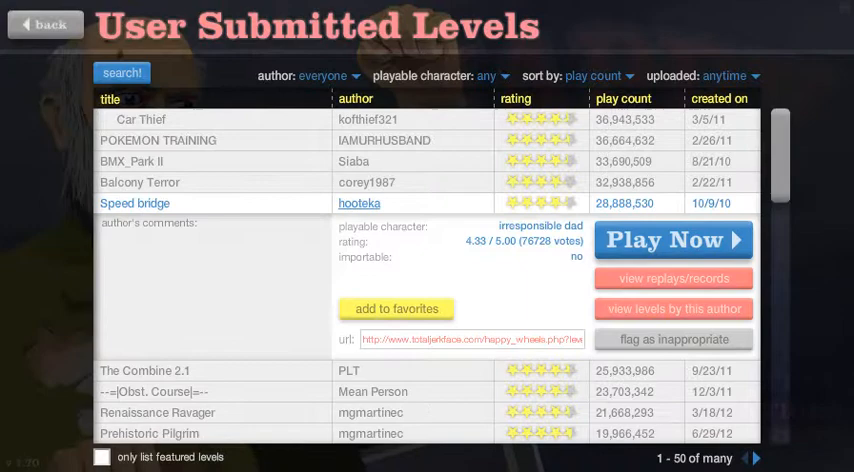
{"action": "left_click", "coordinate": [672, 240]}
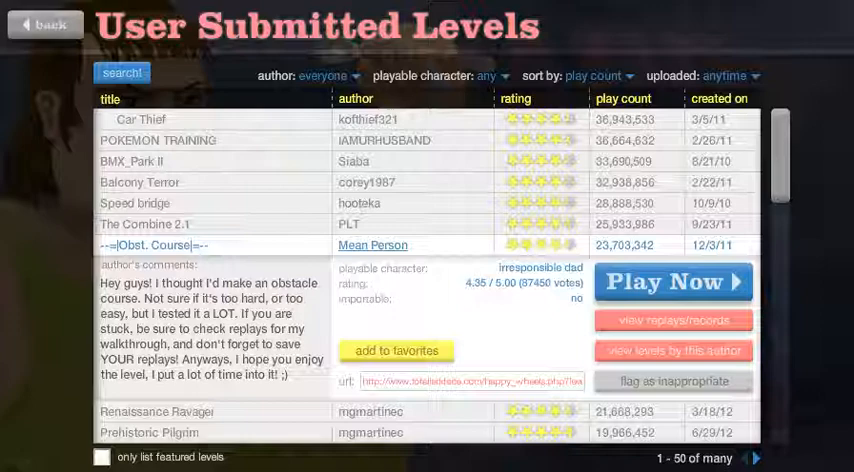
Press Play Now on the expanded --=|Obst. Course|=-- row to reach character selection
{"action": "left_click", "coordinate": [672, 281]}
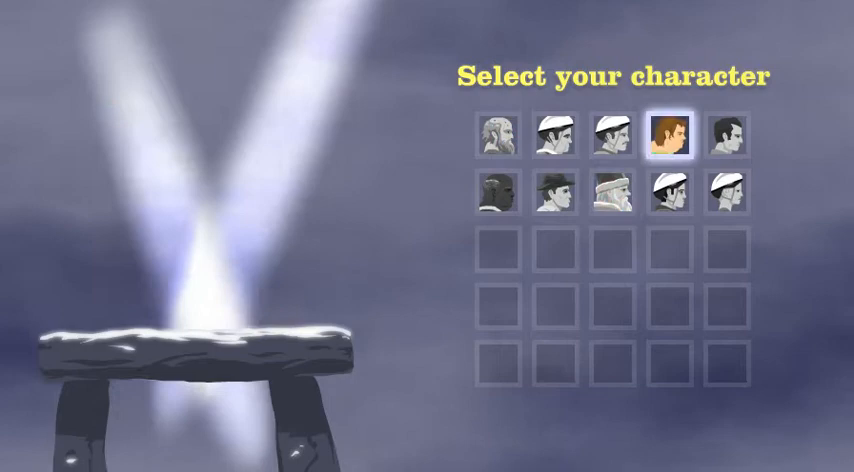
Pick the couple on the moped as the rider and start the level
{"action": "left_click", "coordinate": [734, 133]}
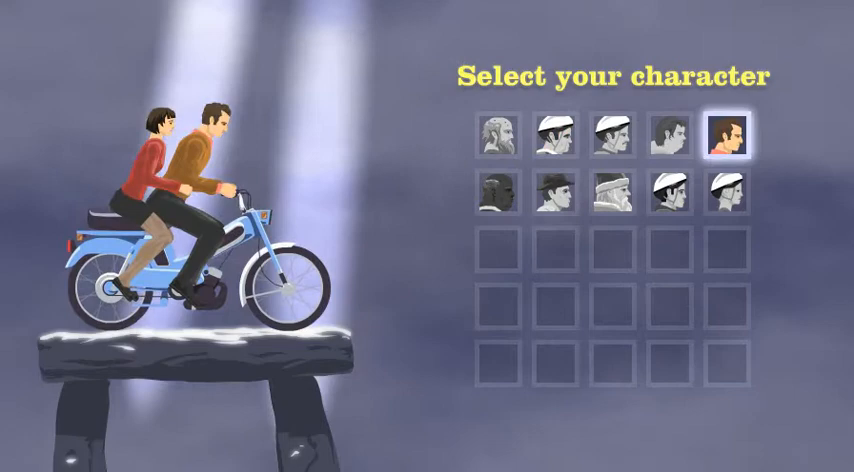
{"action": "left_click", "coordinate": [620, 144]}
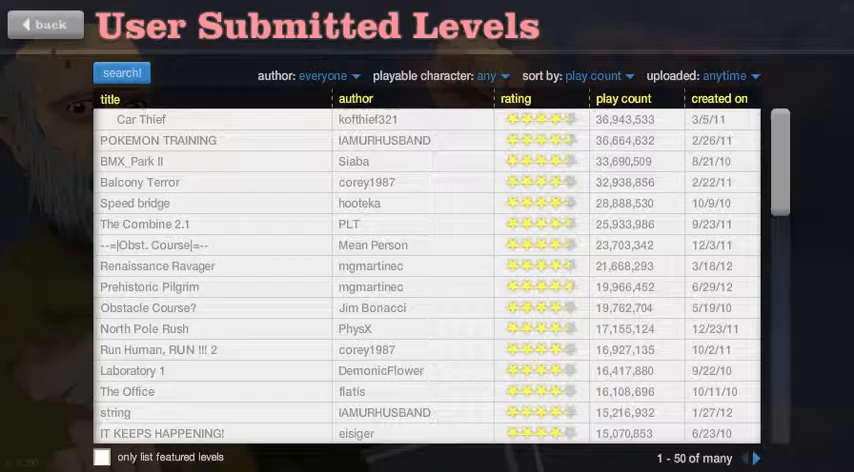
Filter uploads to this week and sort the levels list by rating
{"action": "left_click", "coordinate": [158, 140]}
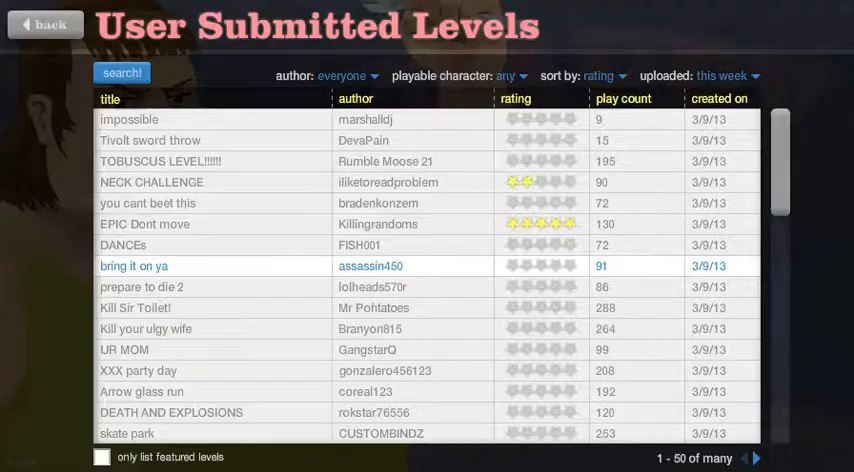
{"action": "left_click", "coordinate": [598, 75]}
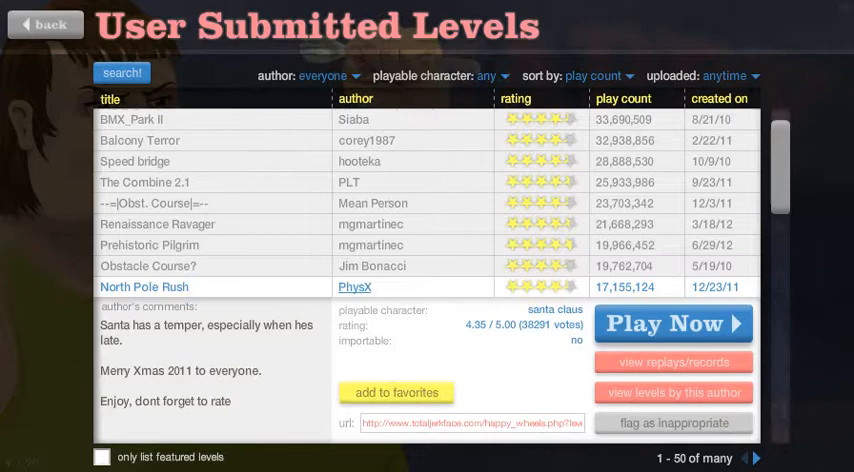
Expand Obstacle Course? and press Play Now to load its character selection
{"action": "left_click", "coordinate": [147, 266]}
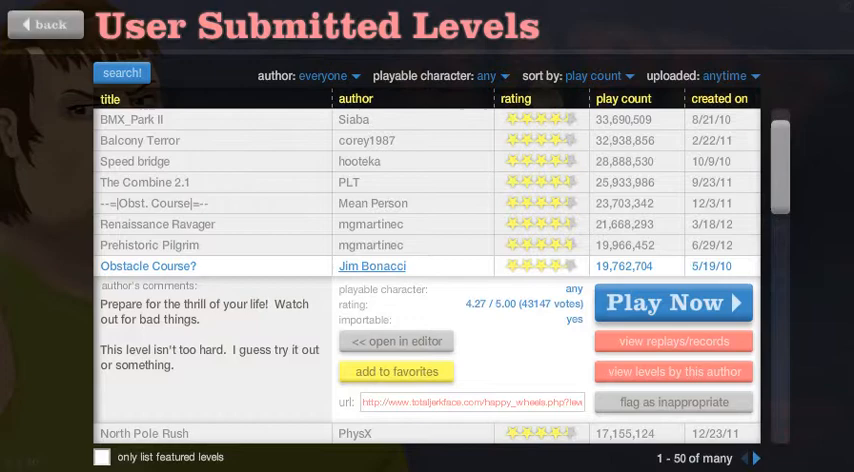
{"action": "left_click", "coordinate": [672, 303]}
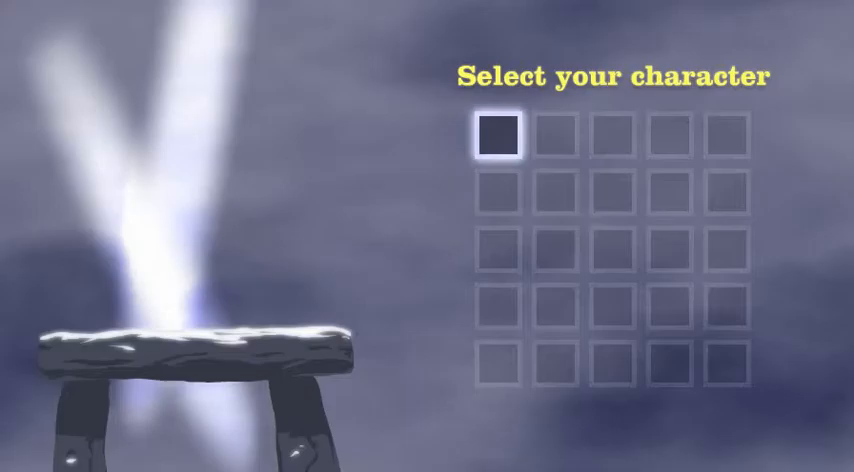
Choose the Irresponsible Dad bicycle rider for Obstacle Course?
{"action": "left_click", "coordinate": [662, 205]}
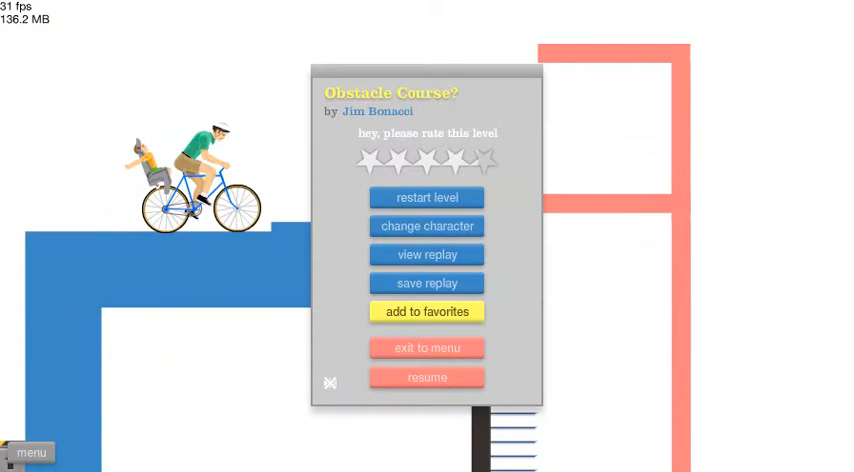
Resume, switch to the teal basket-bicycle rider via change character, and resume play
{"action": "left_click", "coordinate": [427, 377]}
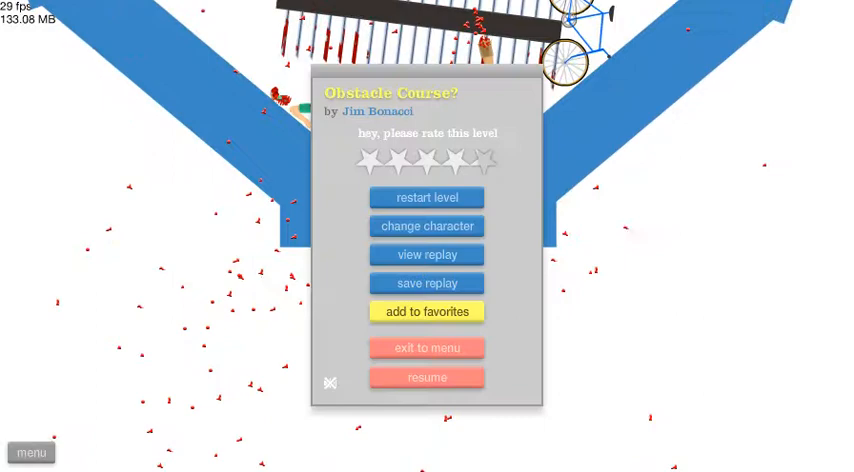
{"action": "left_click", "coordinate": [427, 377]}
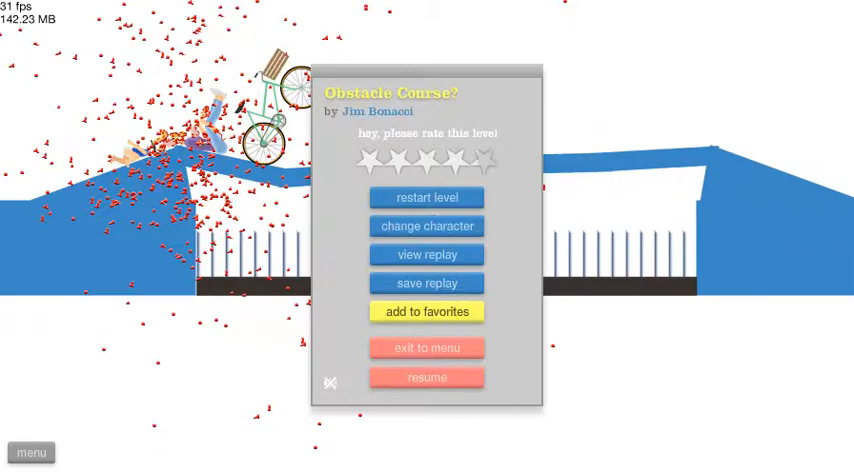
{"action": "left_click", "coordinate": [426, 197]}
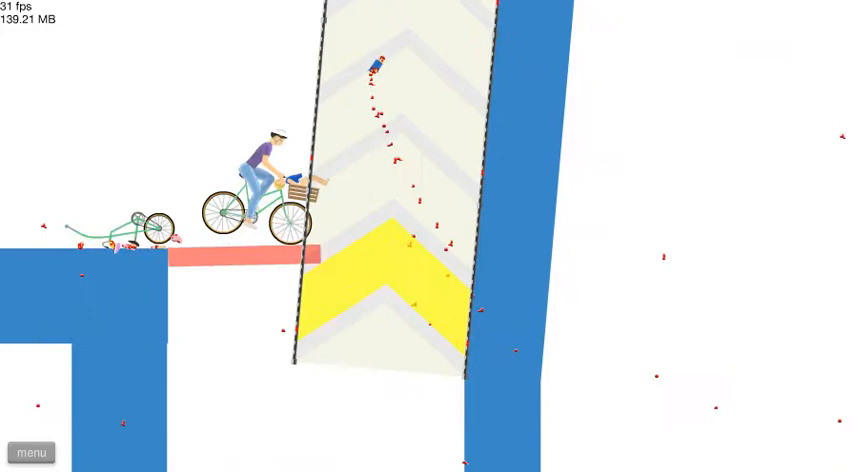